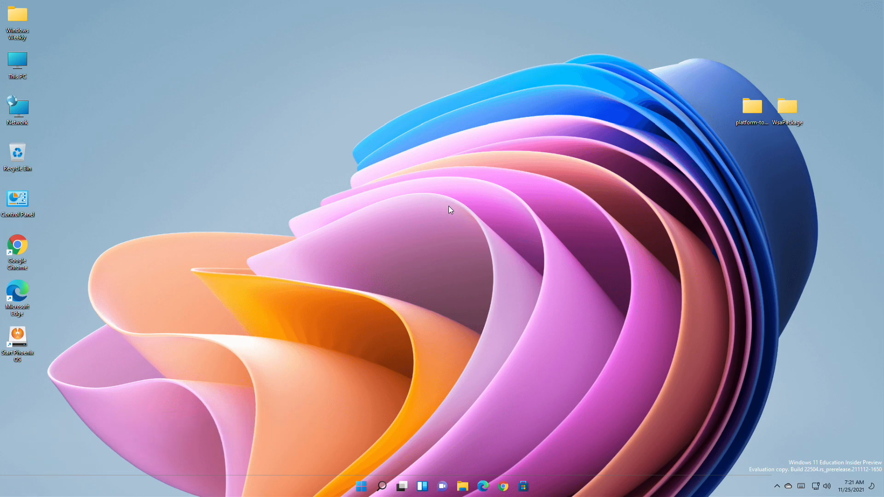
Toggle the Start menu closed again and close the Candy Crush Saga window.
{"action": "left_click", "coordinate": [360, 486]}
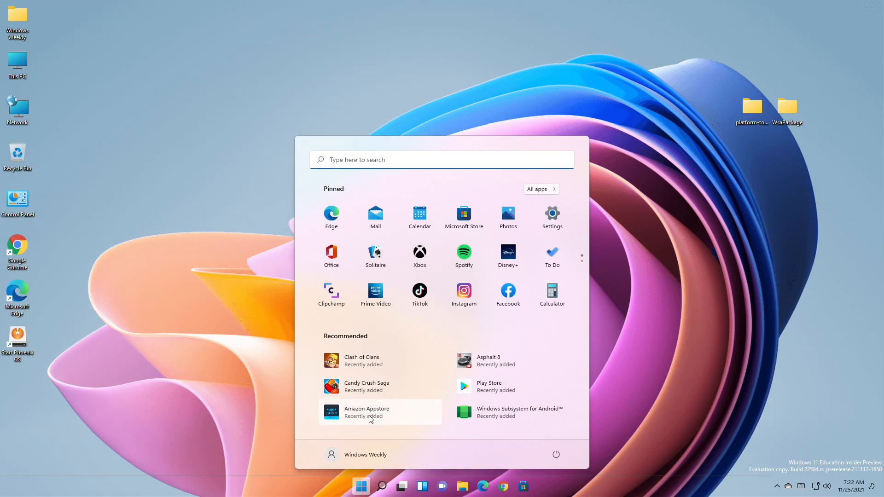
{"action": "left_click", "coordinate": [360, 485]}
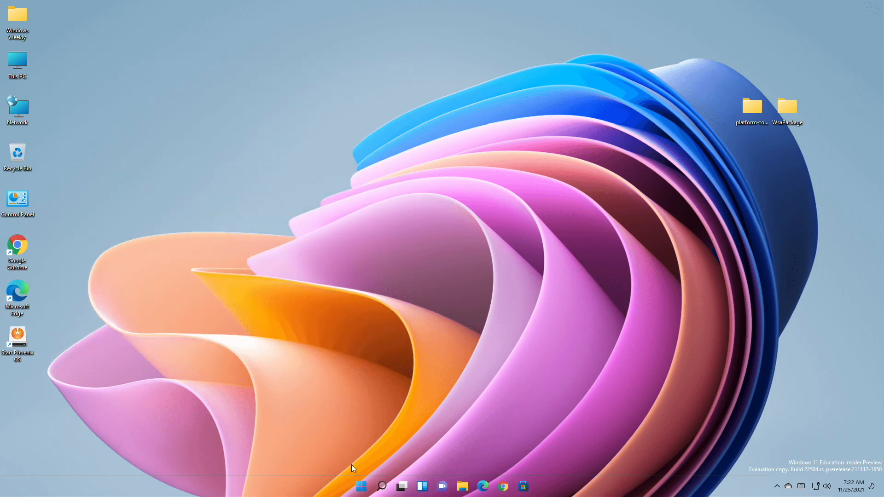
{"action": "mouse_move", "coordinate": [403, 259]}
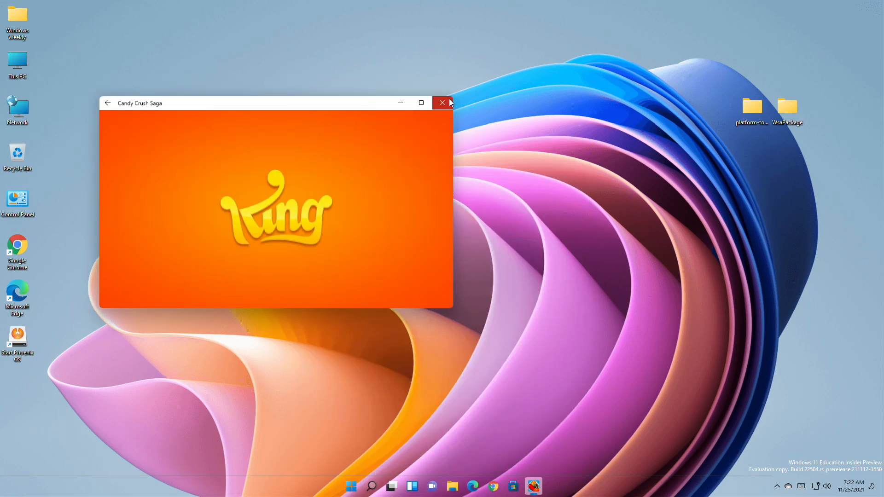
{"action": "left_click", "coordinate": [443, 102]}
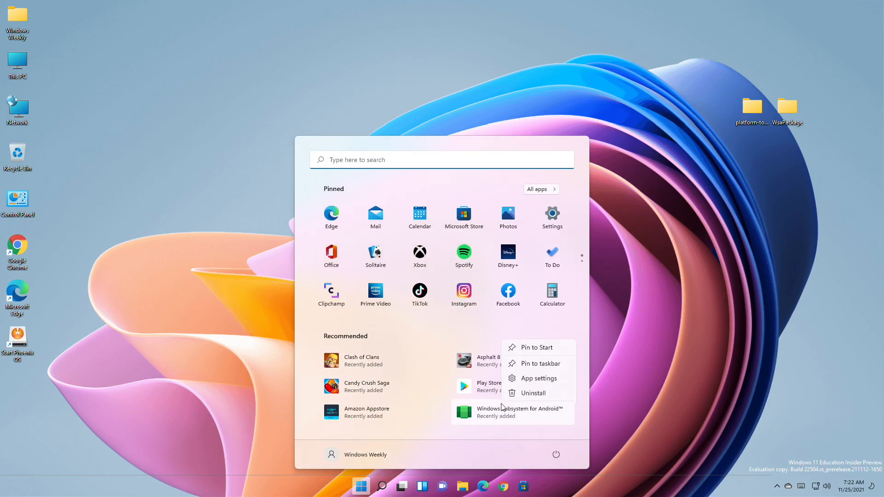
Confirm uninstalling Windows Subsystem for Android, then reopen Start to verify the Android apps are gone.
{"action": "left_click", "coordinate": [532, 393]}
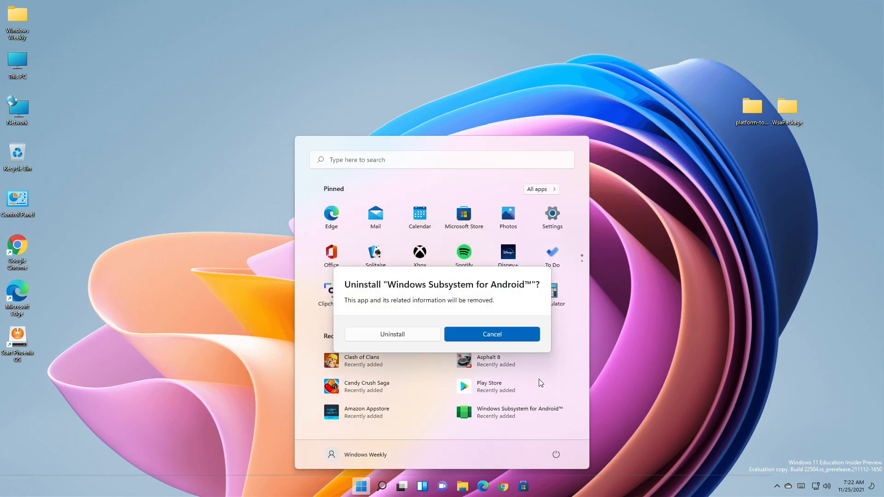
{"action": "left_click", "coordinate": [491, 333]}
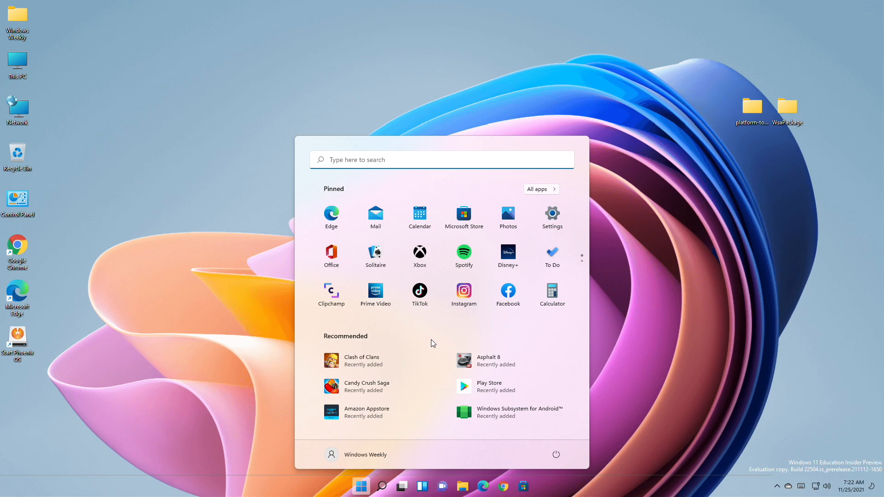
{"action": "left_click", "coordinate": [360, 487]}
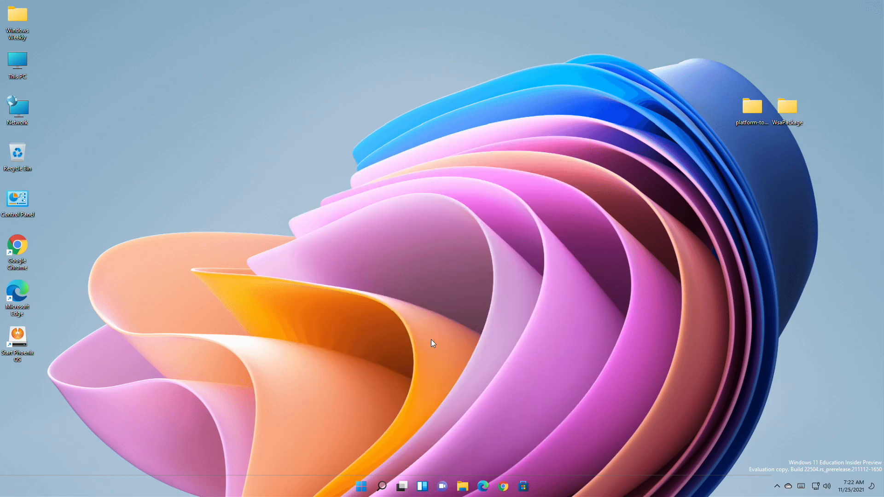
{"action": "left_click", "coordinate": [360, 486]}
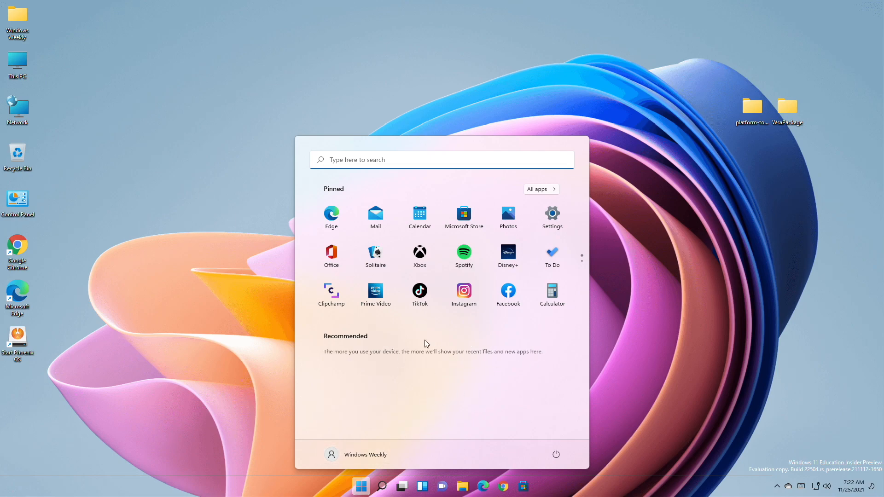
{"action": "mouse_move", "coordinate": [434, 376]}
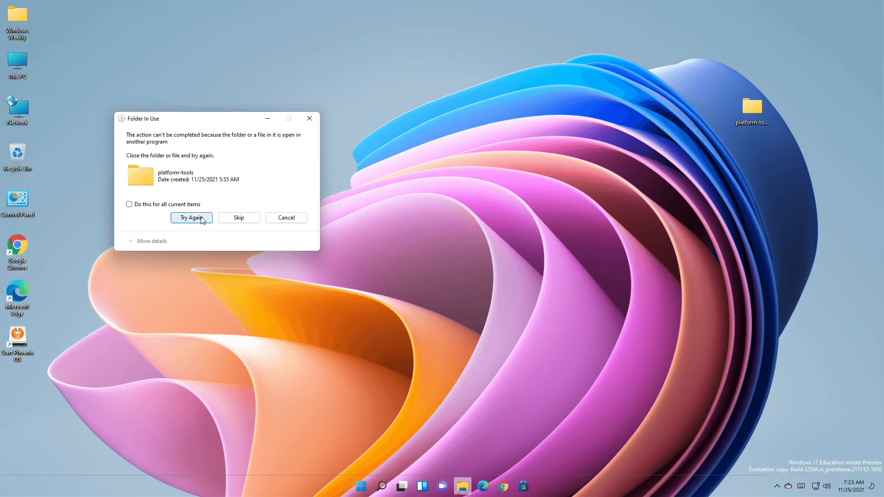
Retry deleting the platform-tools folder in the Folder In Use dialog so it is removed too.
{"action": "left_click", "coordinate": [191, 217]}
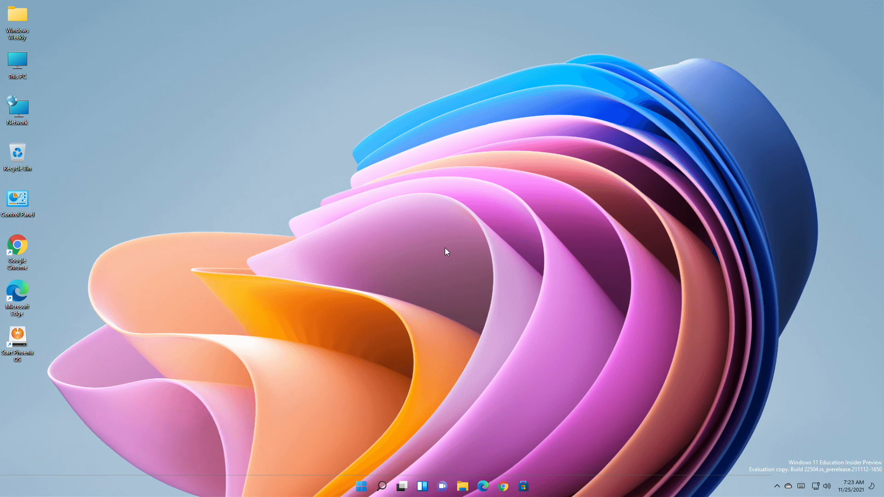
{"action": "mouse_move", "coordinate": [443, 250]}
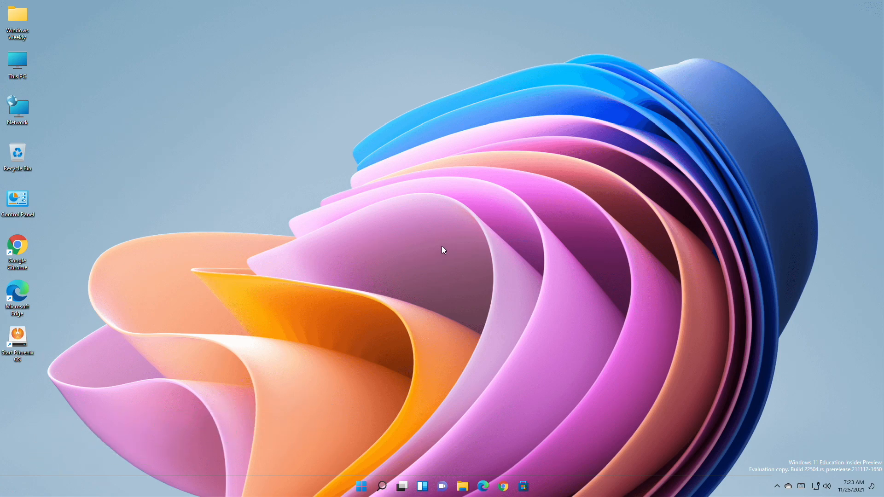